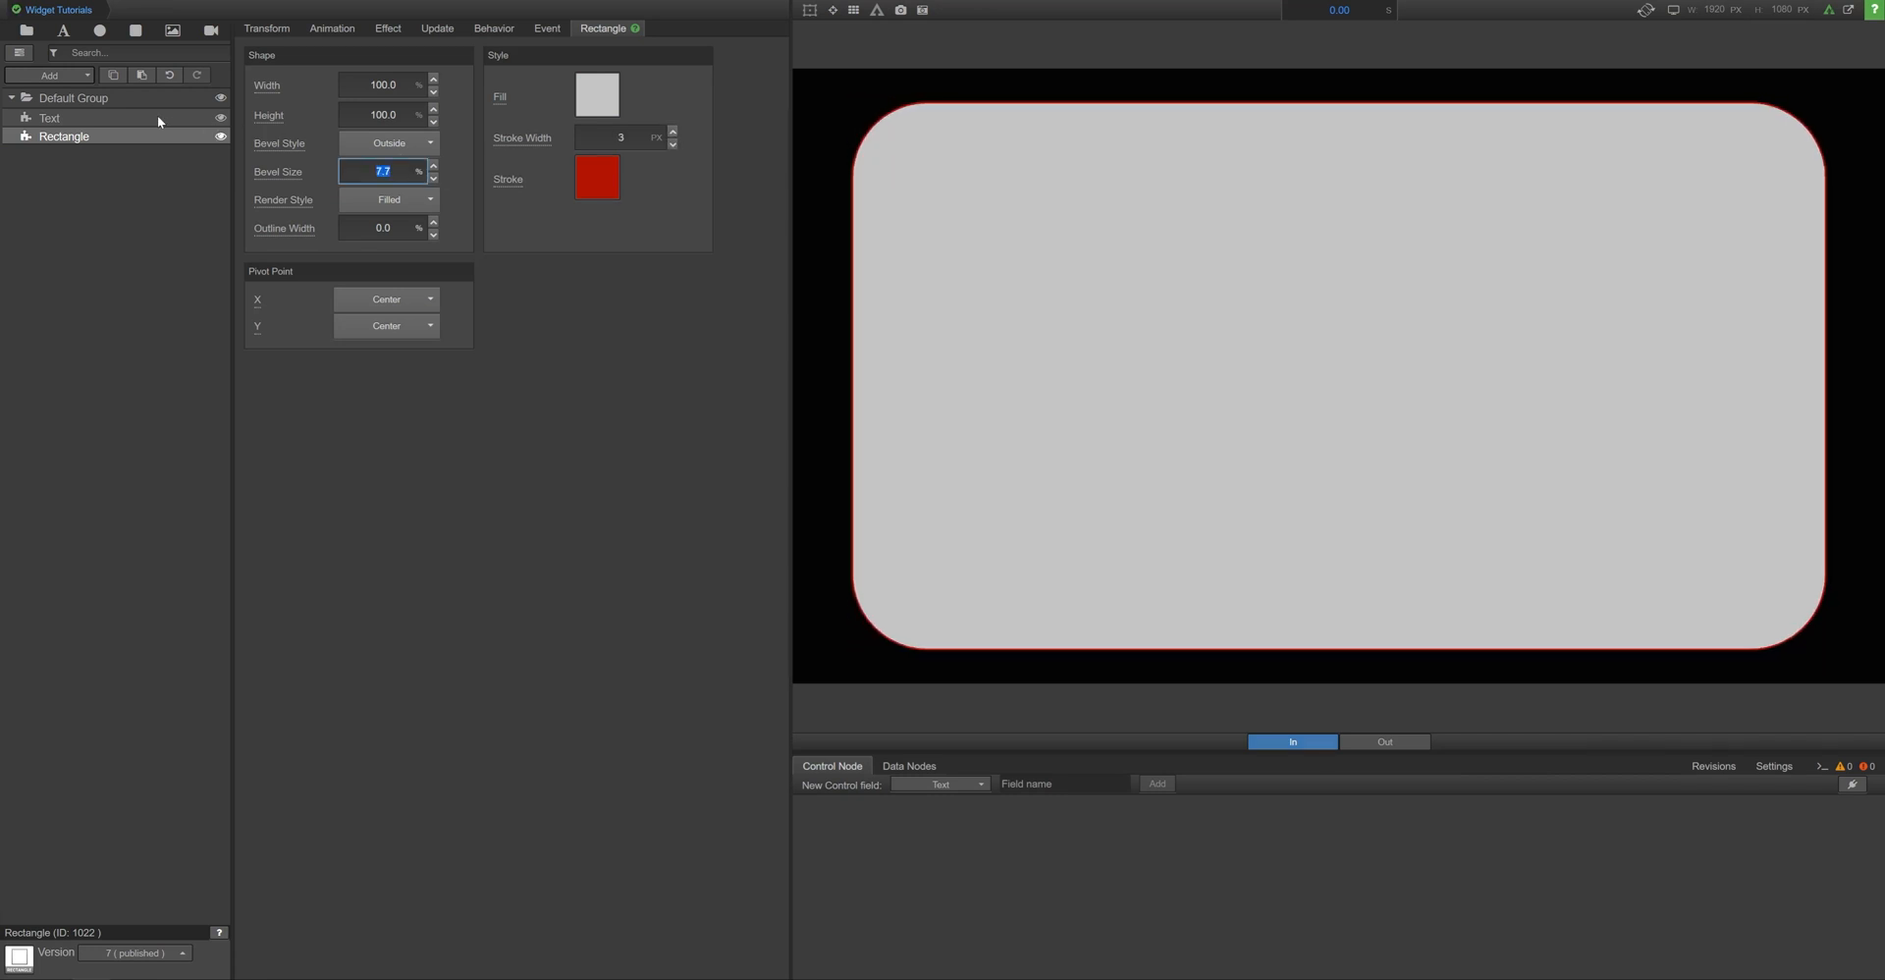
View the Title text layer's properties, then switch to the Standings table widget composition
click(49, 118)
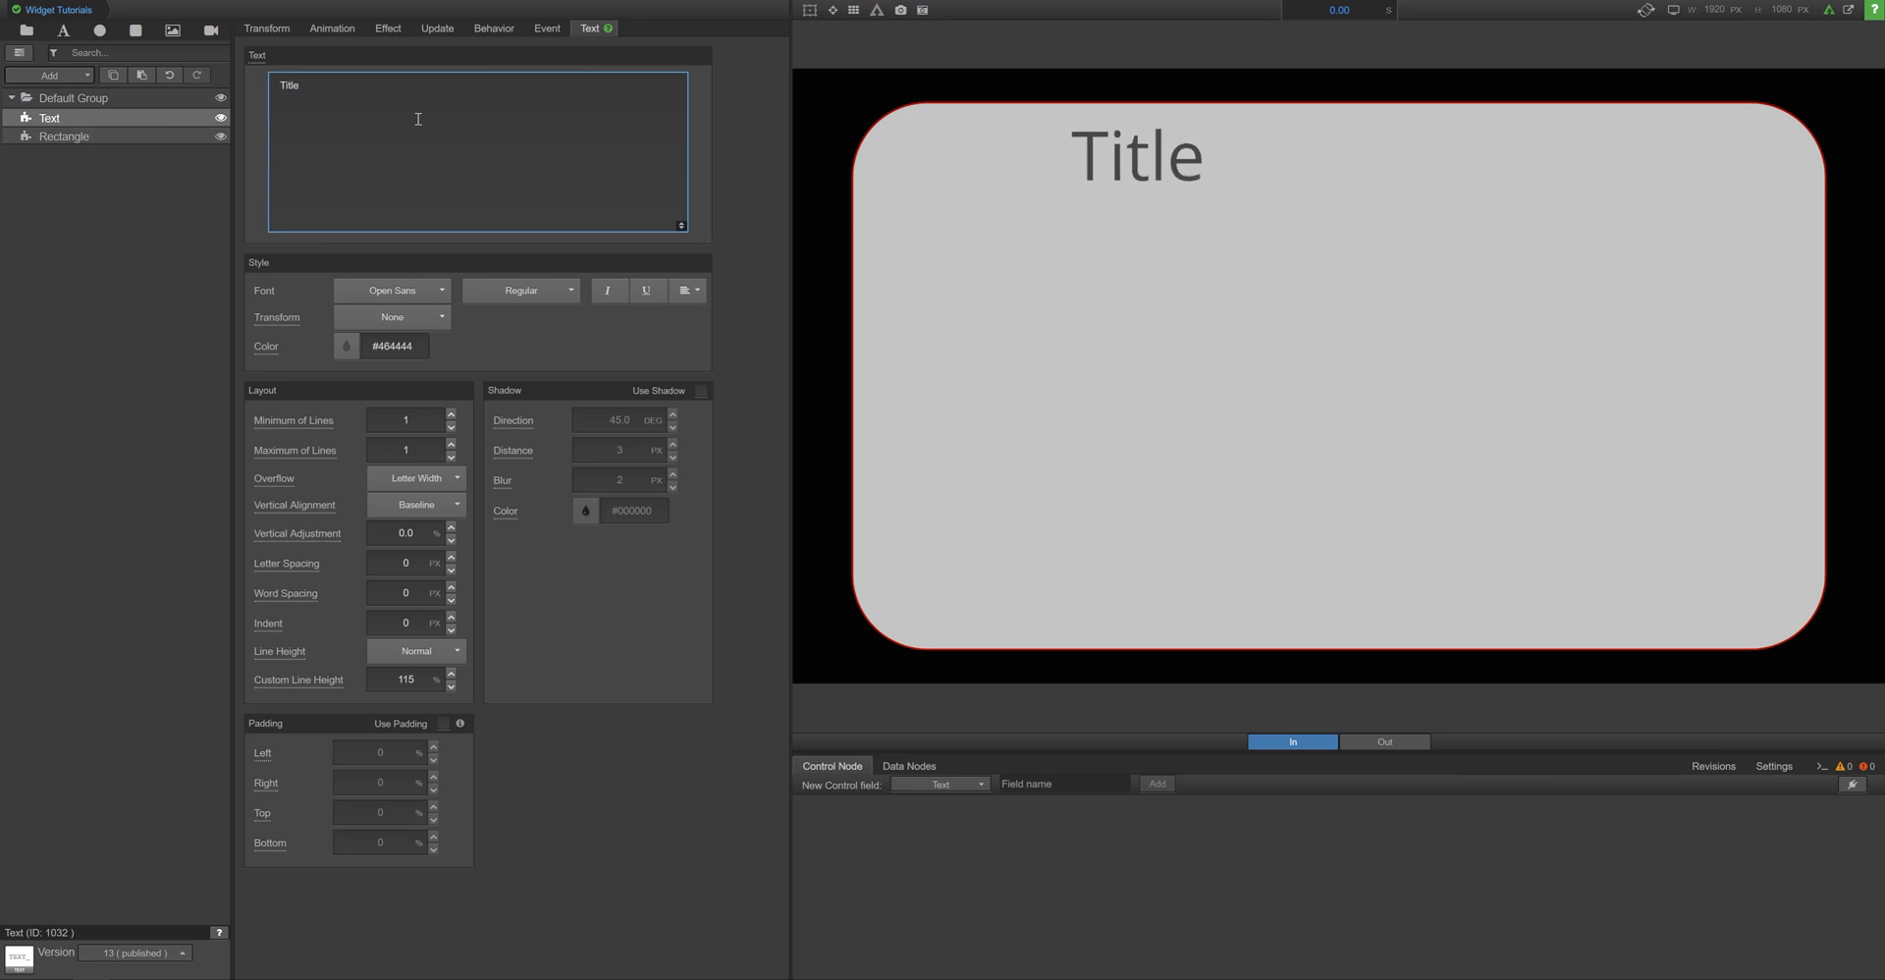
click(131, 10)
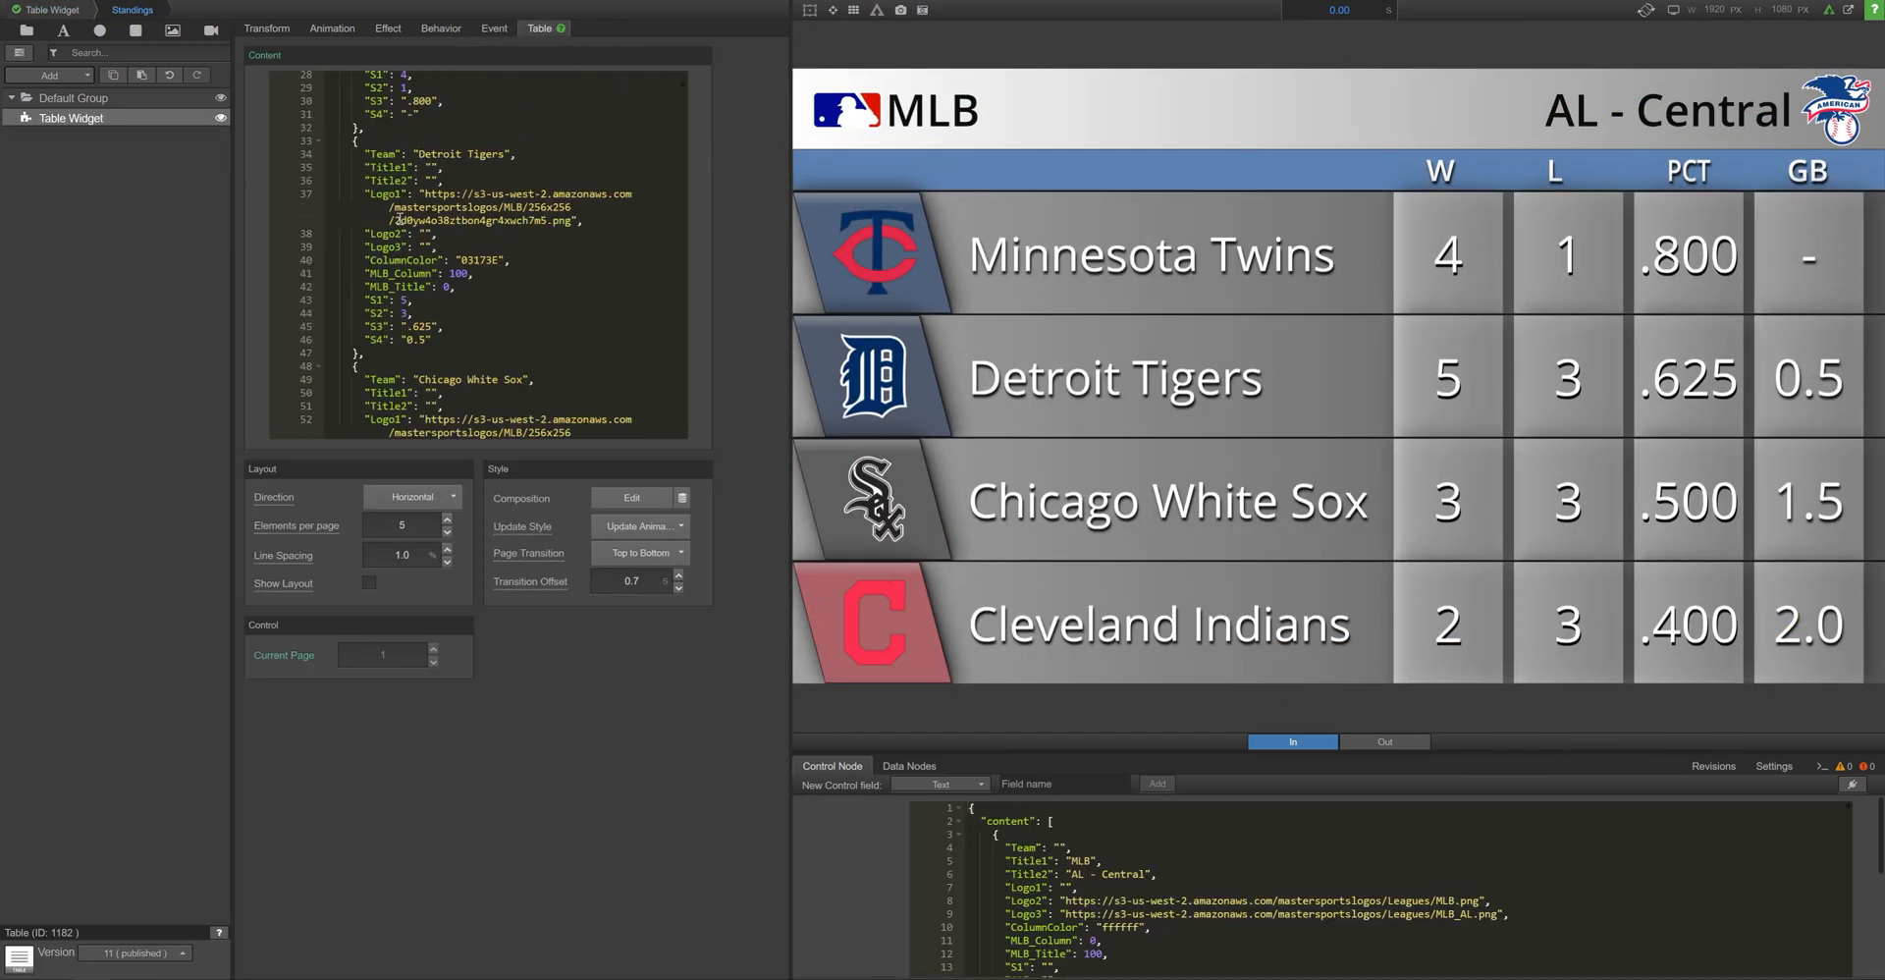
Scroll through the Standings table content before leaving for the new sub-composition
scroll(down, 3)
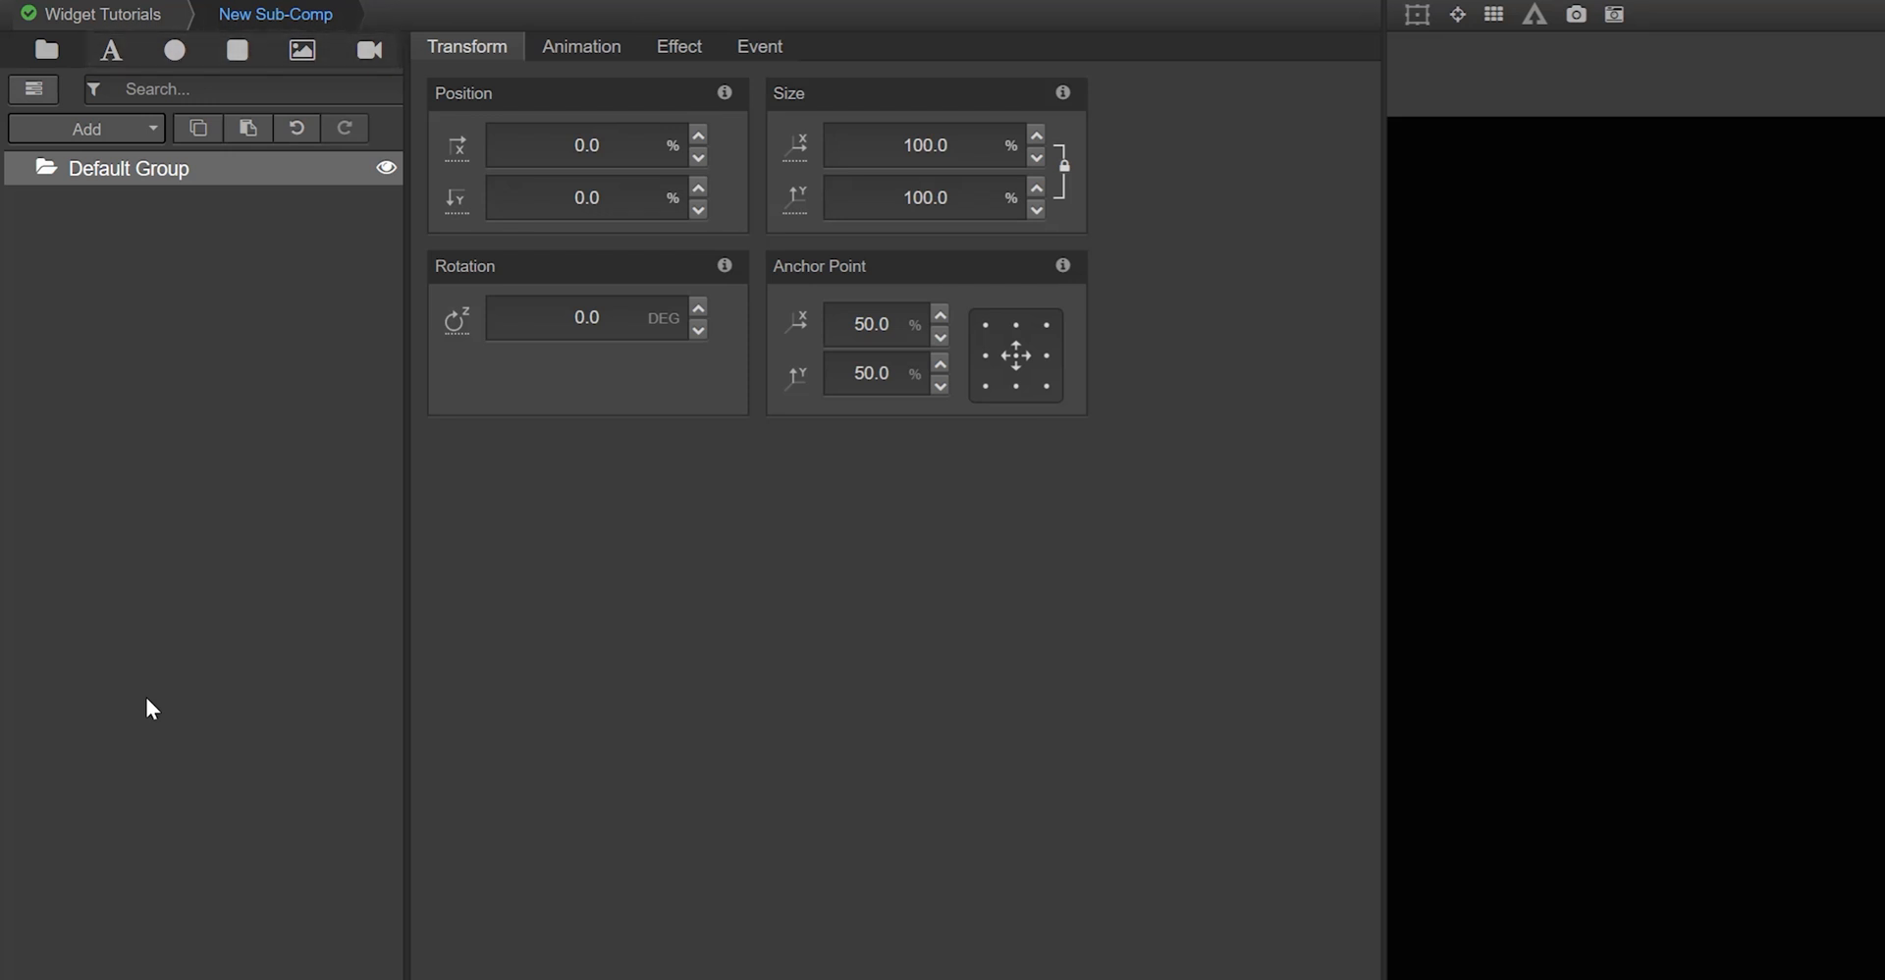
mouse_move(143, 624)
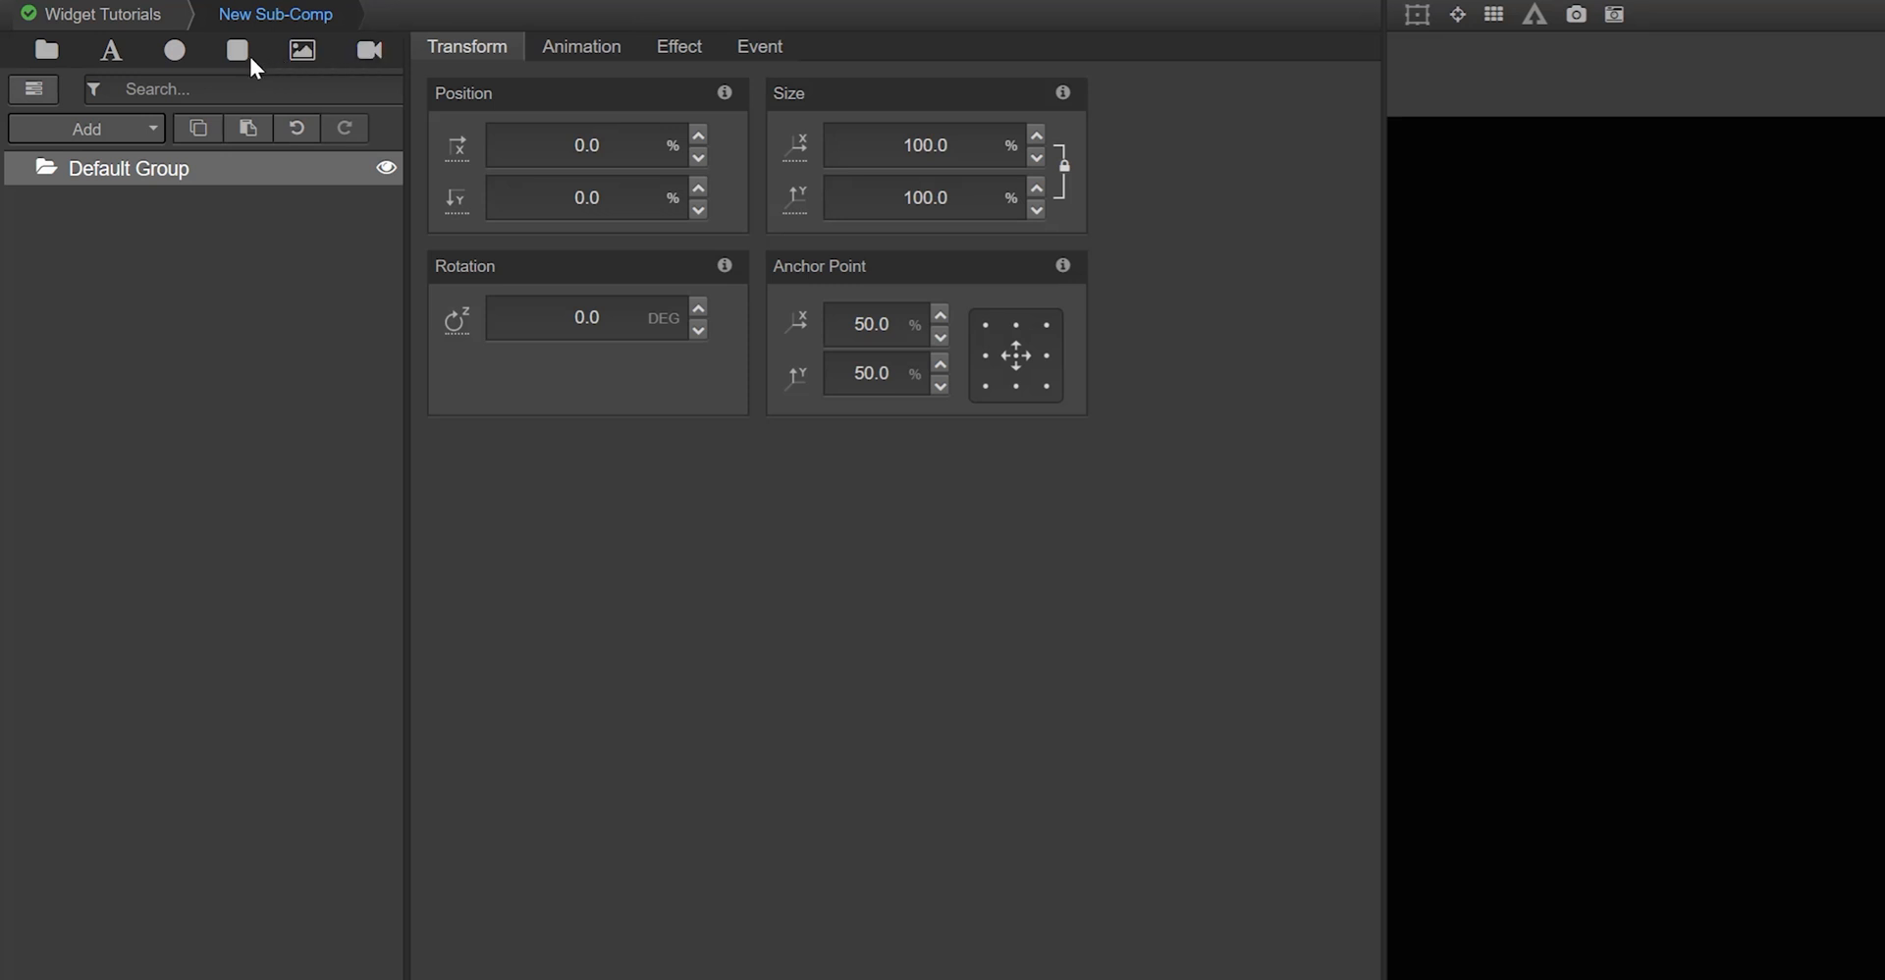
Add a Rectangle layer to the empty sub-composition from the shape toolbar
click(238, 51)
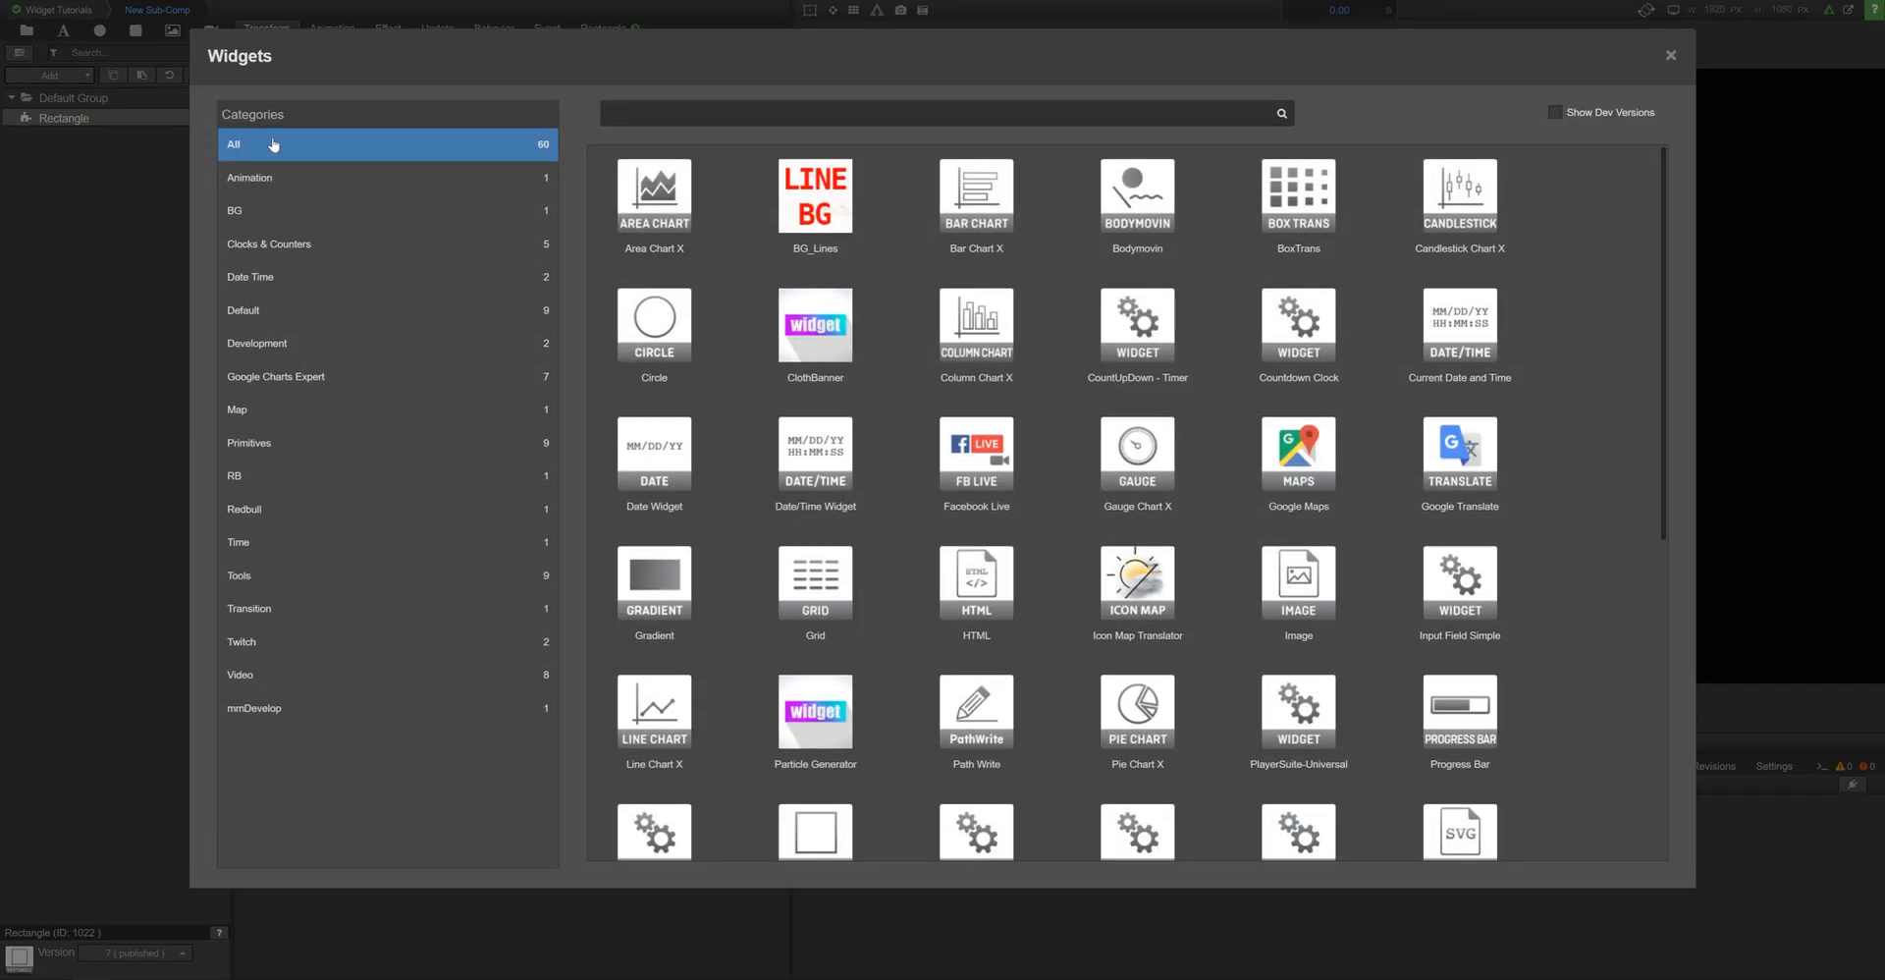
Search the widget library for 'twitch' and add the Twitch Chat widget above the Rectangle
click(269, 244)
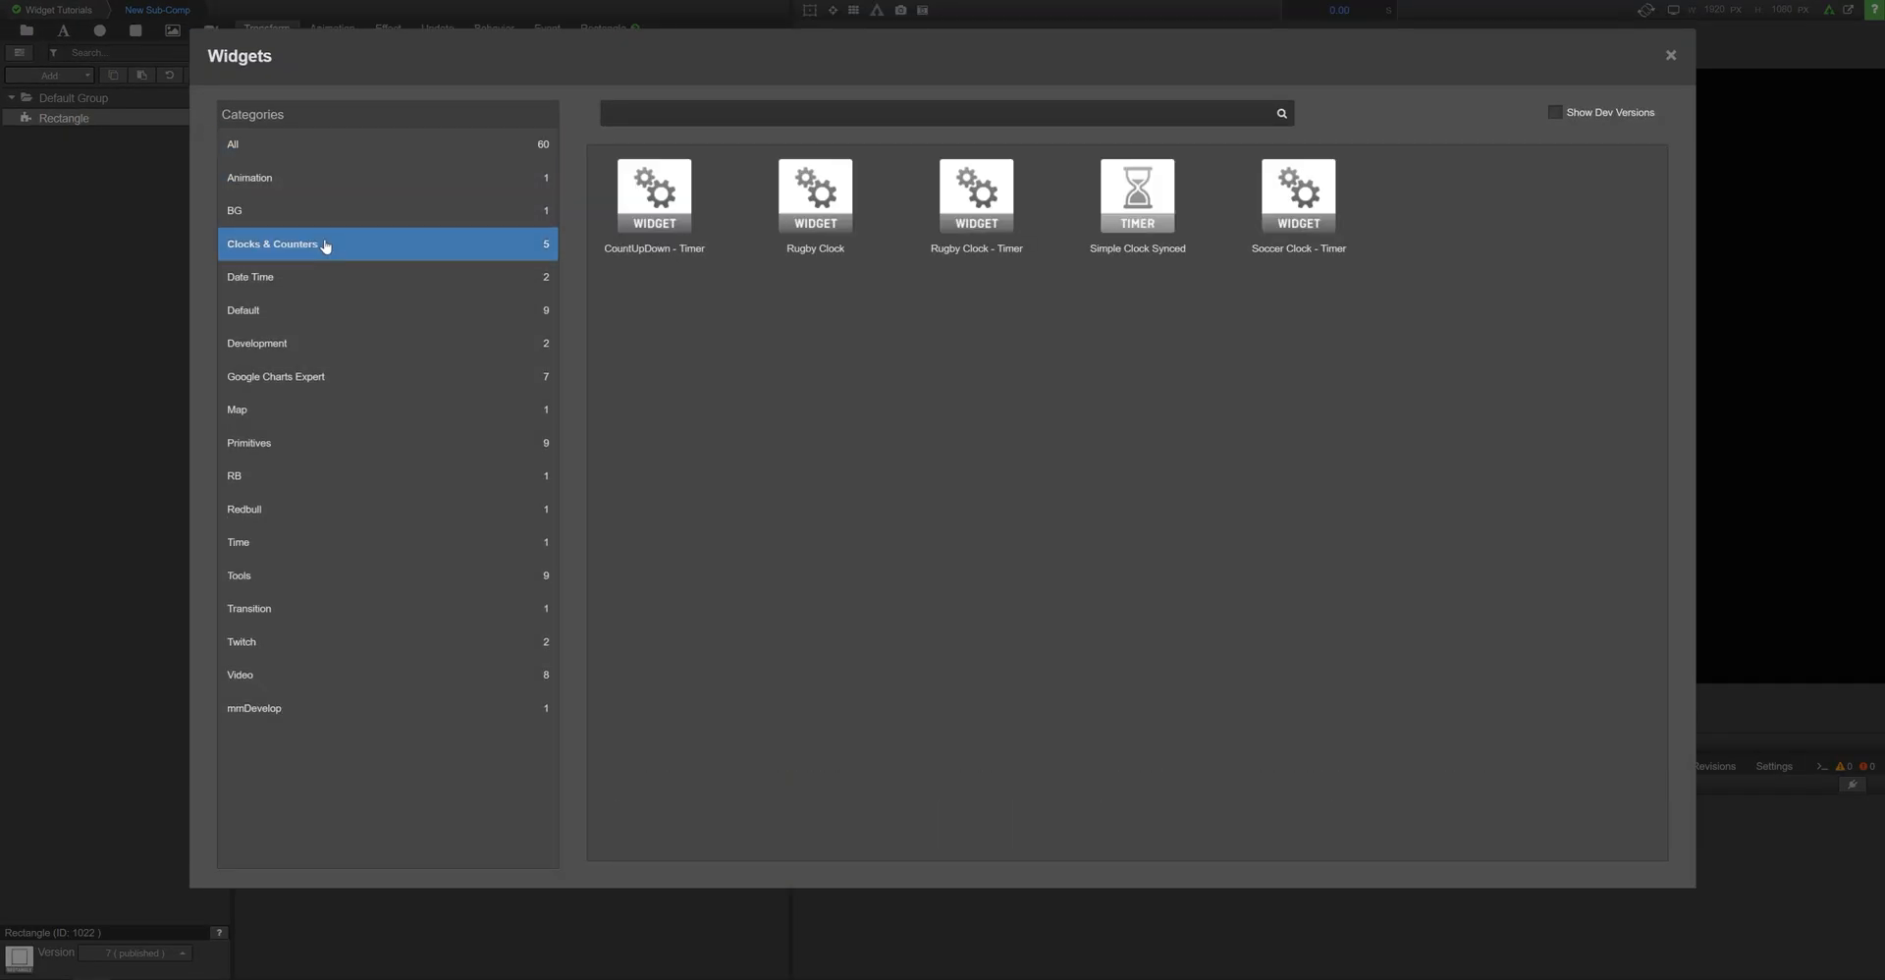
click(234, 144)
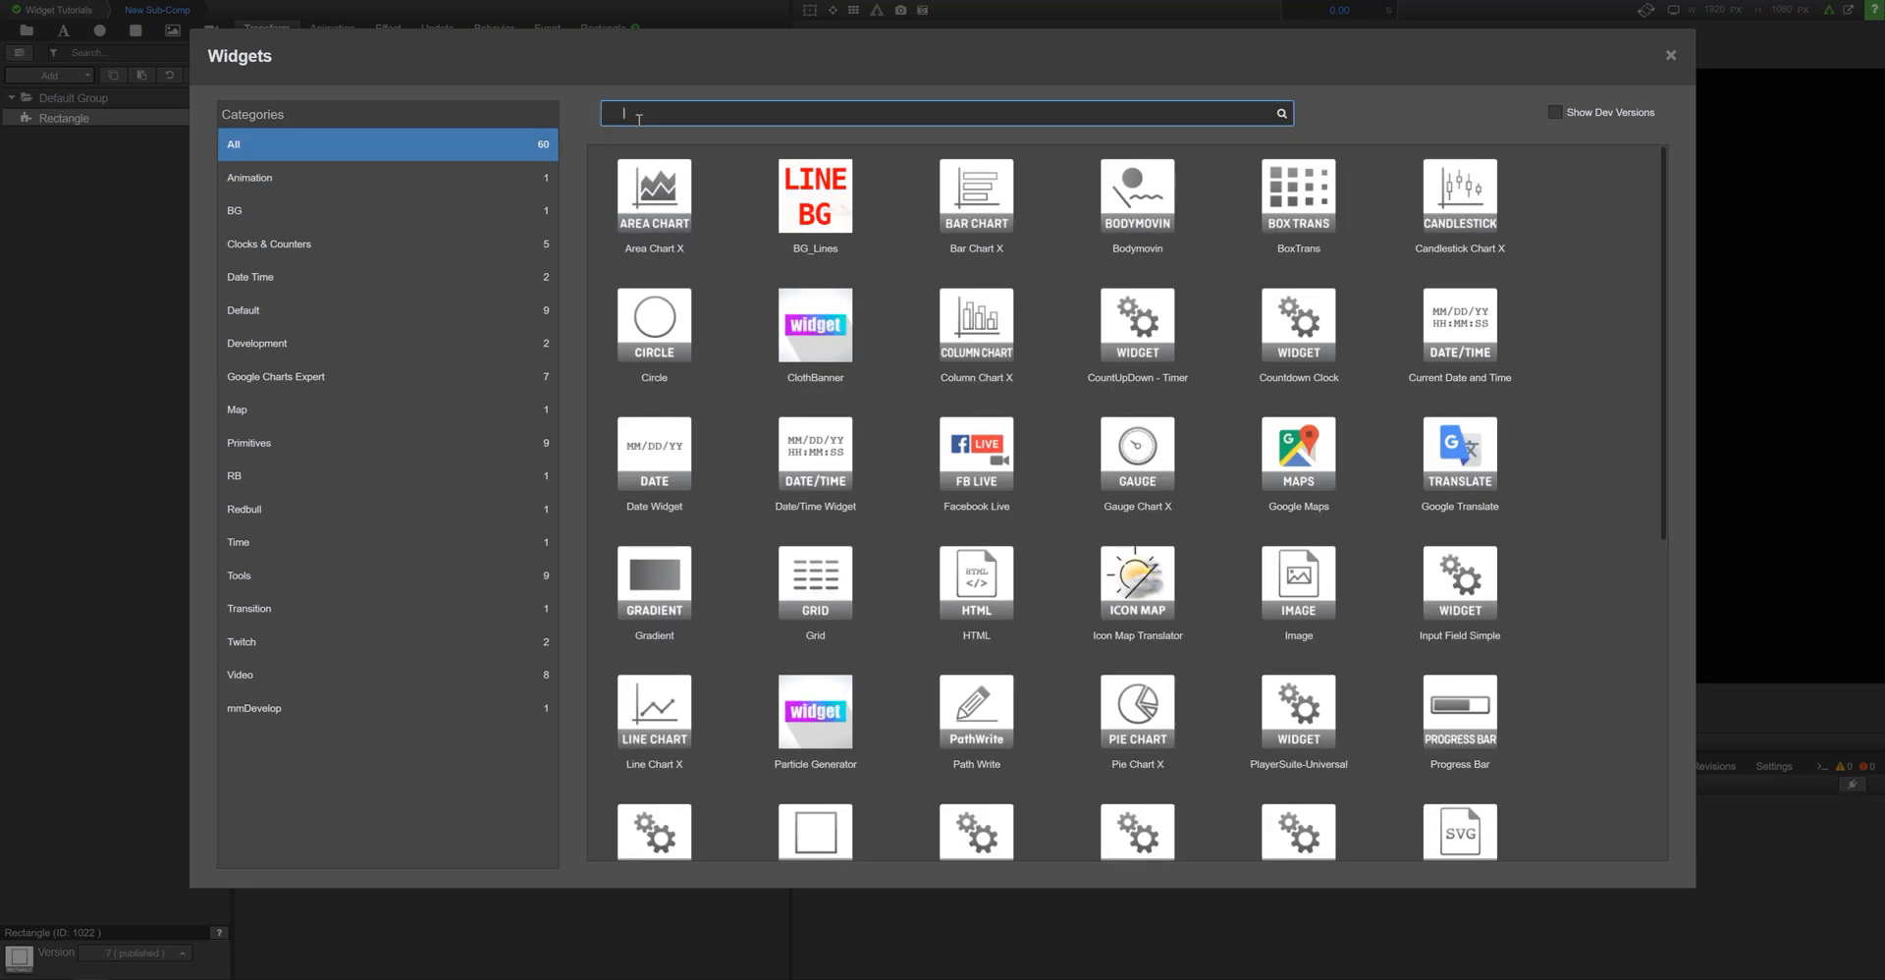
text(twitch)
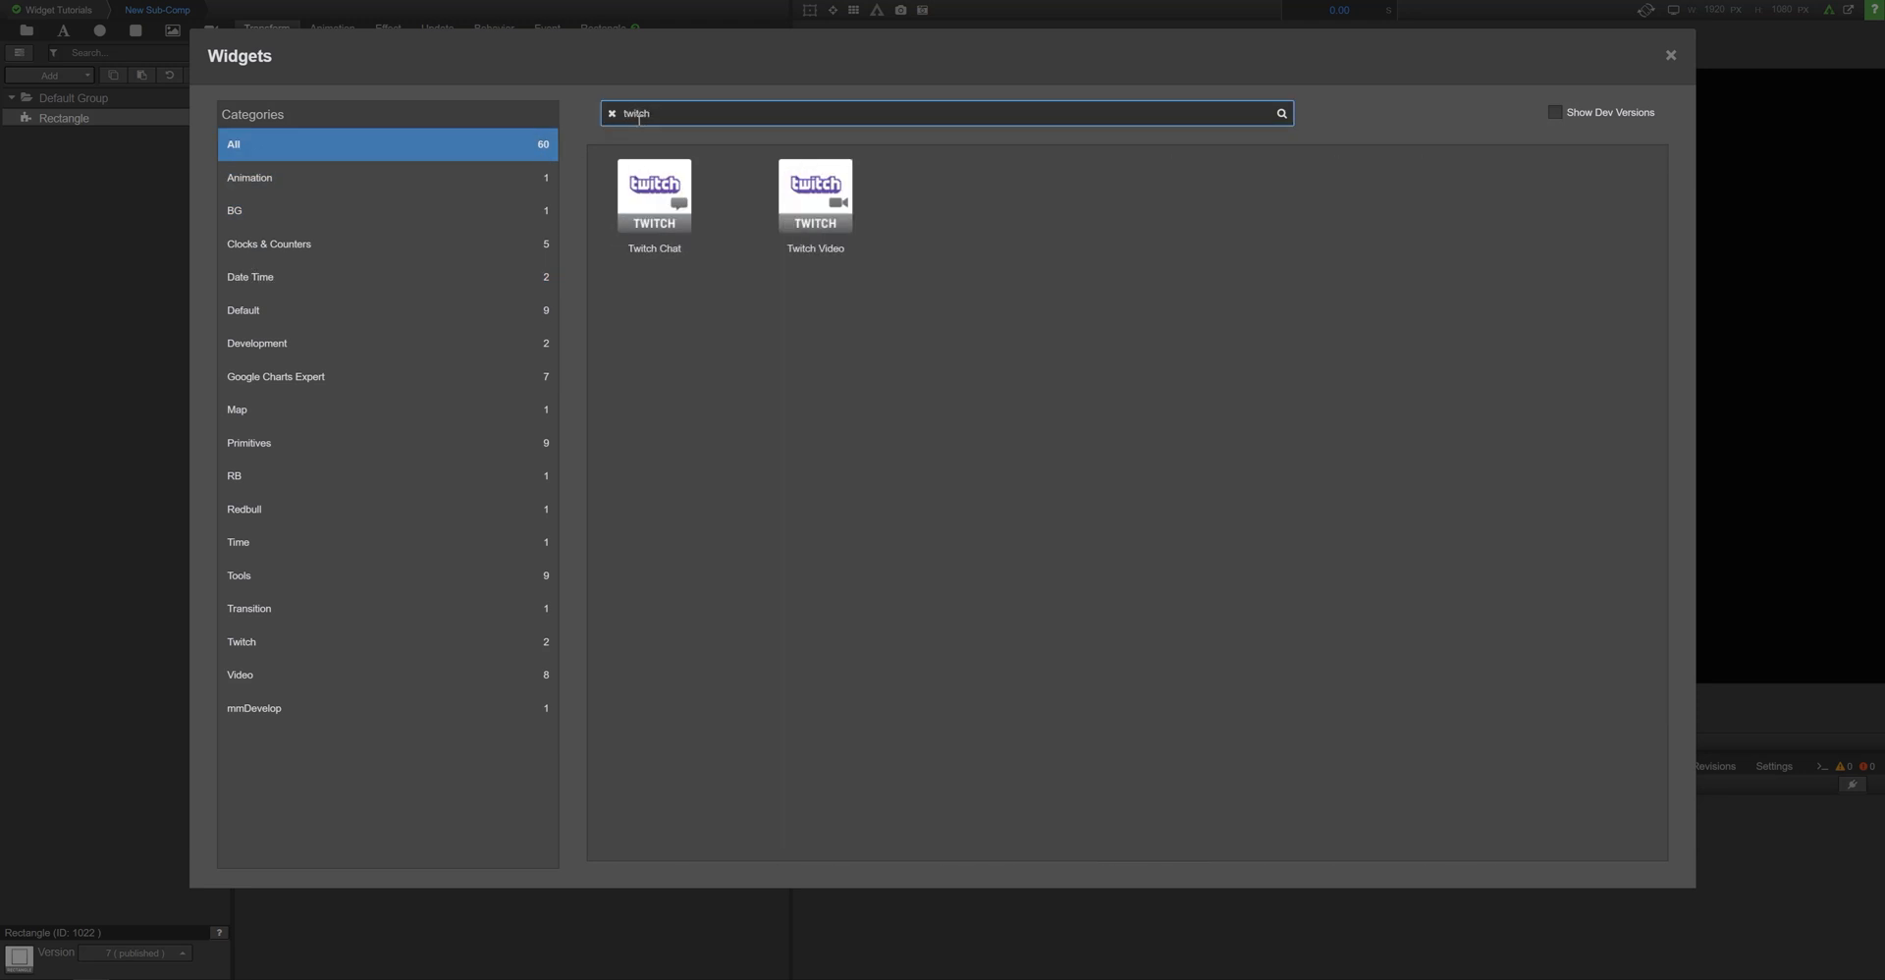
double_click(652, 195)
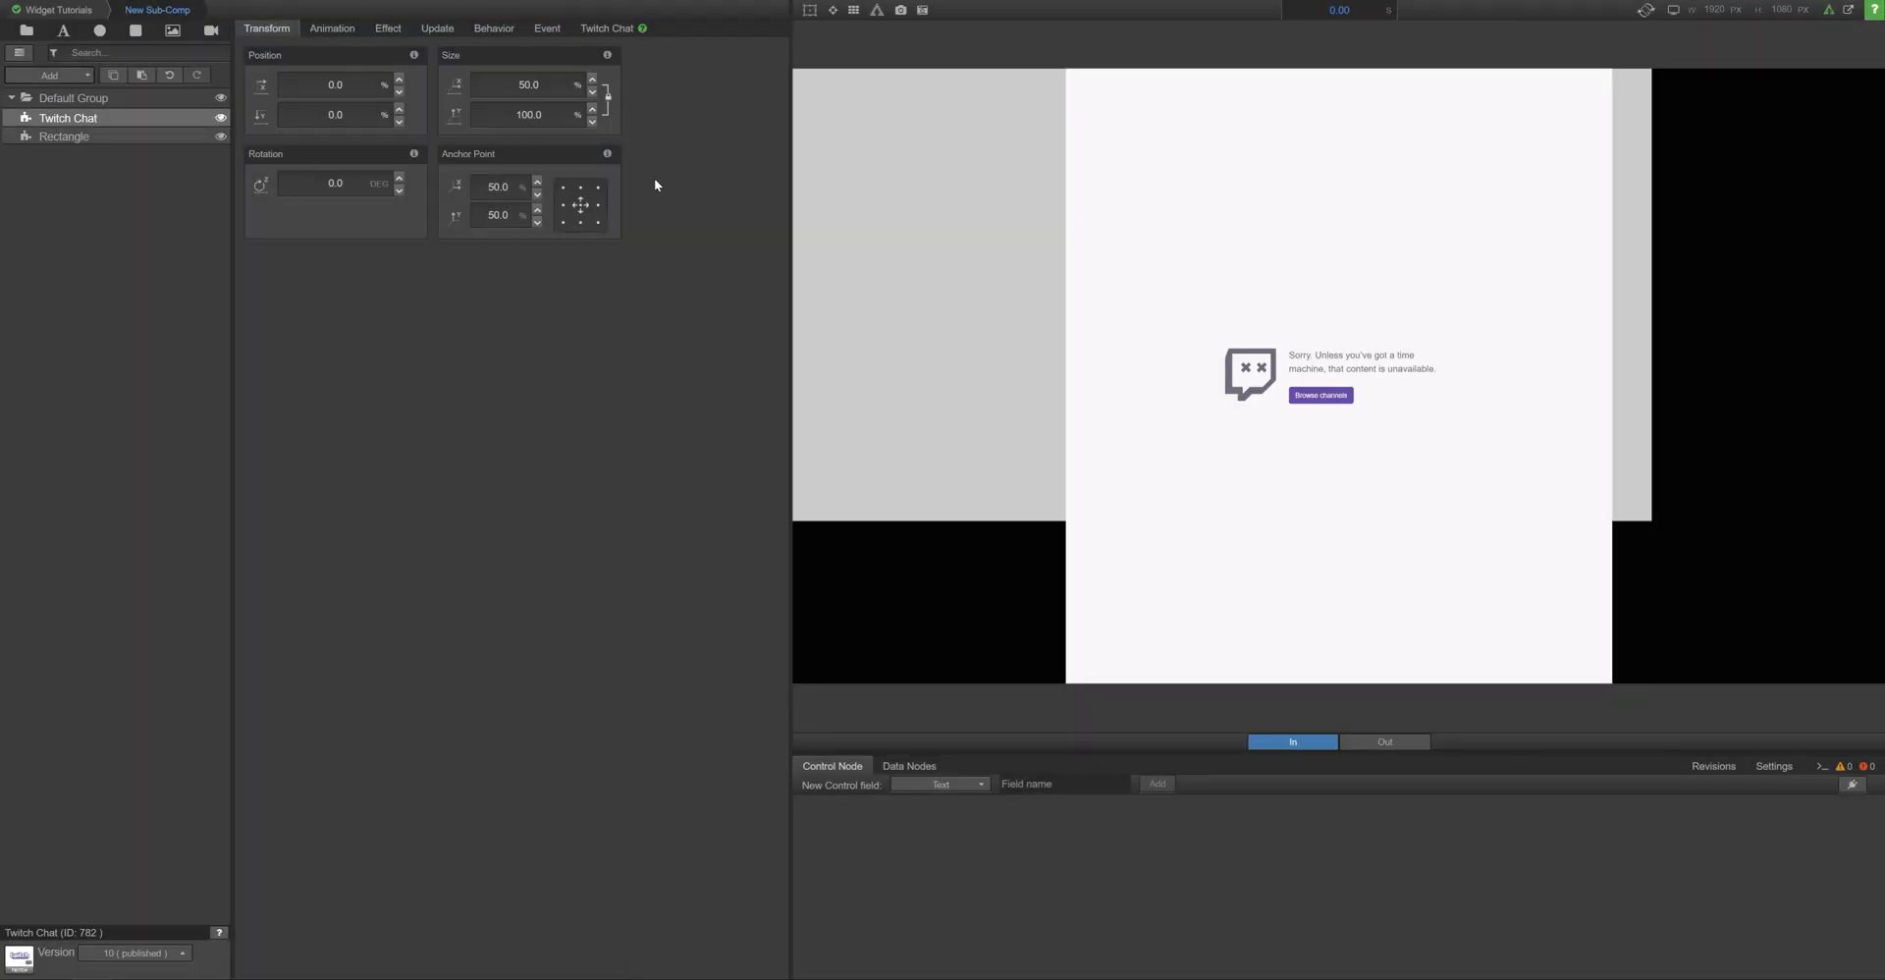